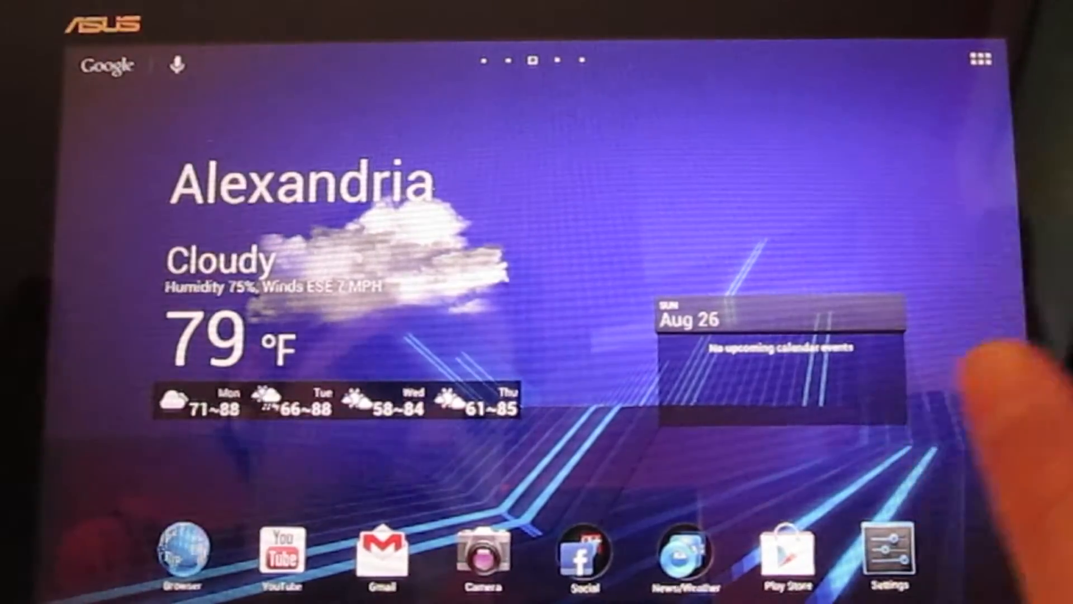
- Open the tablet's Settings app from the home screen dock
click(889, 554)
text(engadget)
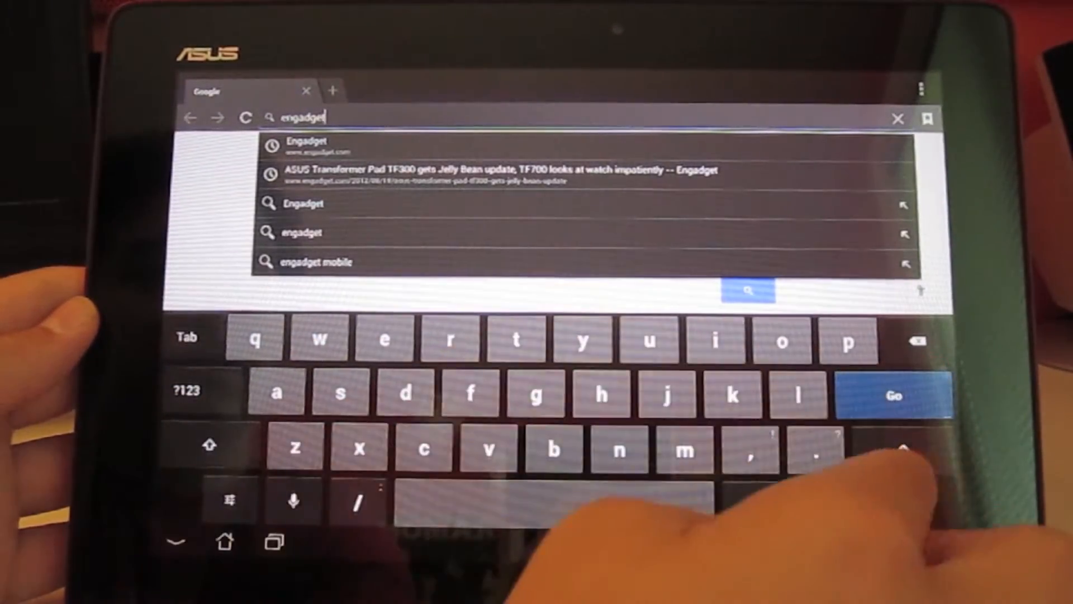
- Load the Engadget site from the address-bar suggestion
click(297, 148)
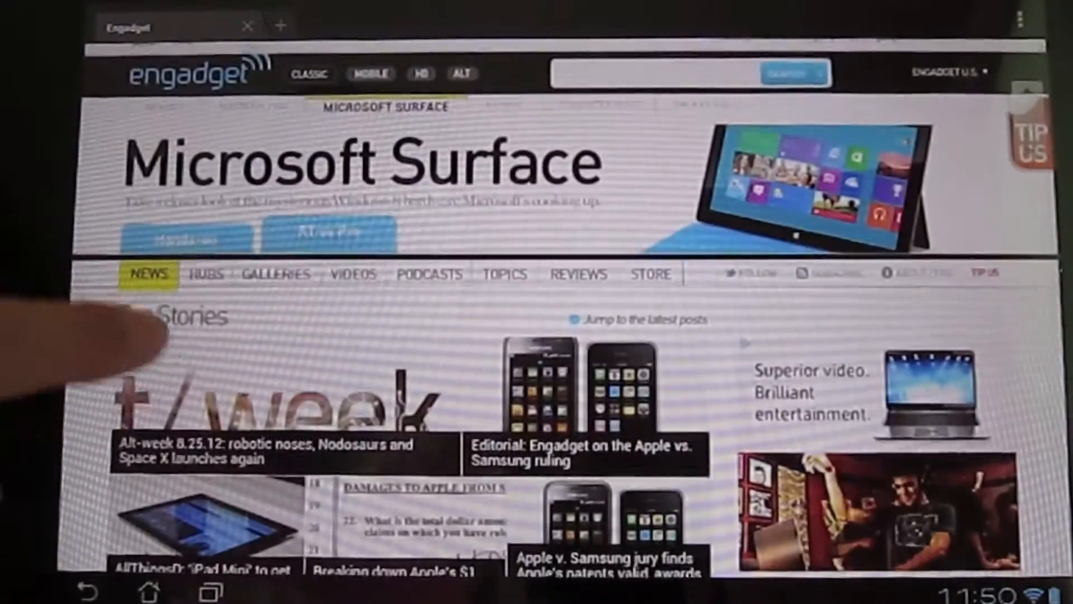
- Scroll down the Engadget homepage before heading back to the launcher
scroll(down, 3)
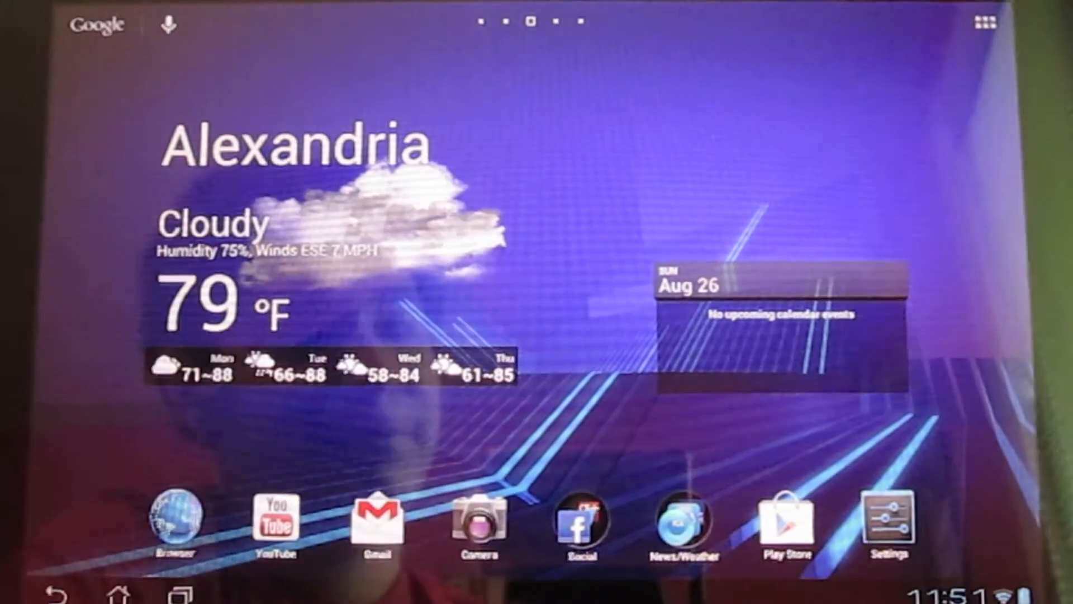
click(984, 18)
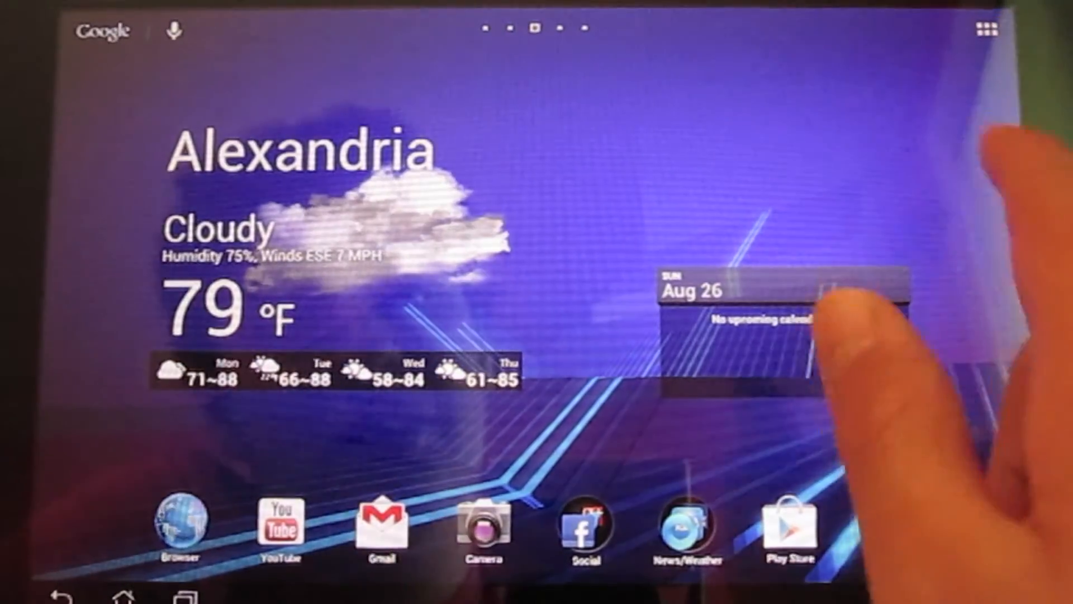
- Swipe to another home screen page with the battery and task manager widgets
scroll(left, 3)
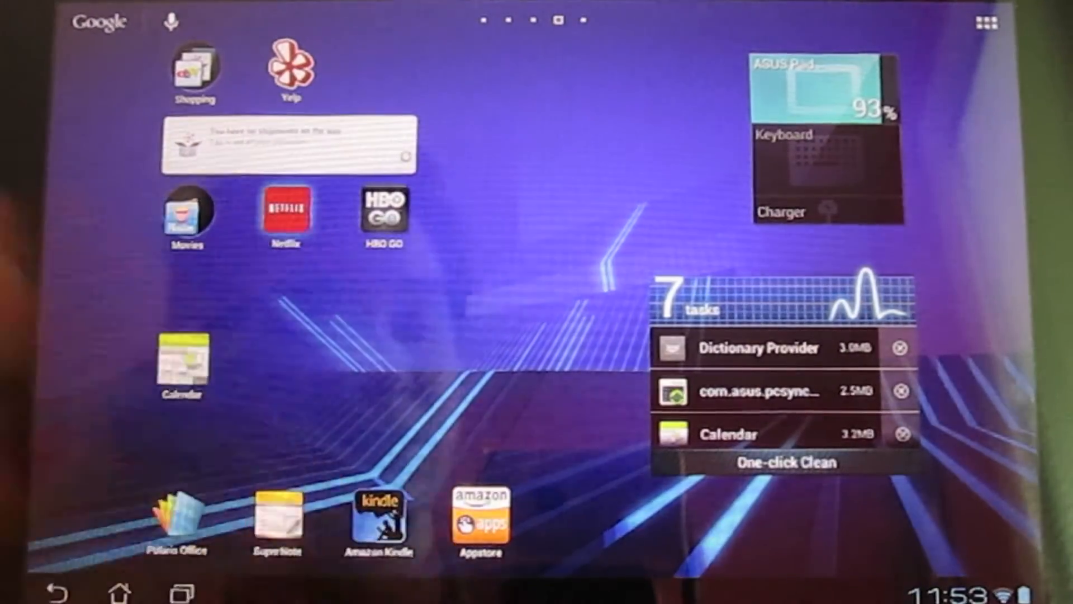
- Launch Netflix from the home page, then bring up the Recent Apps list
click(288, 210)
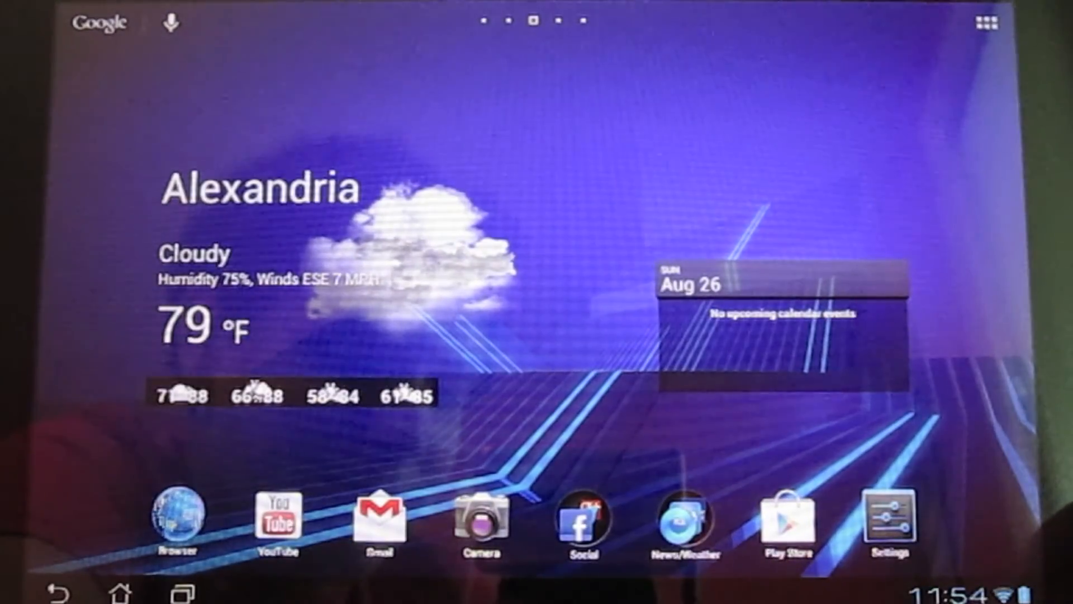
click(186, 591)
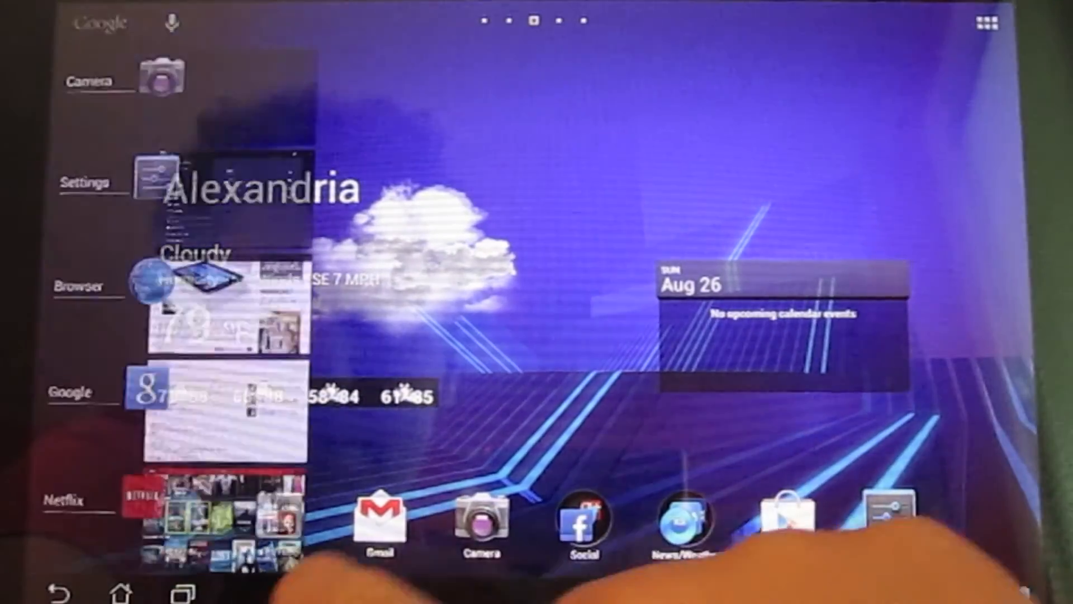